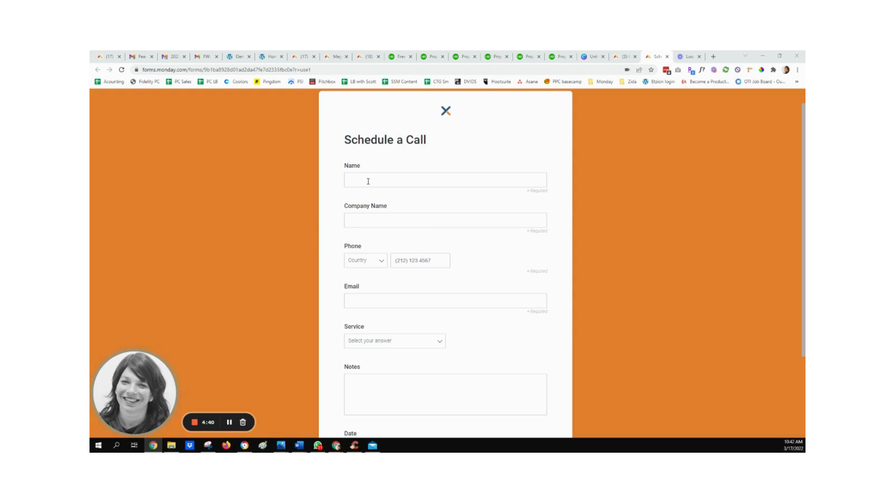
mouse_move(408, 166)
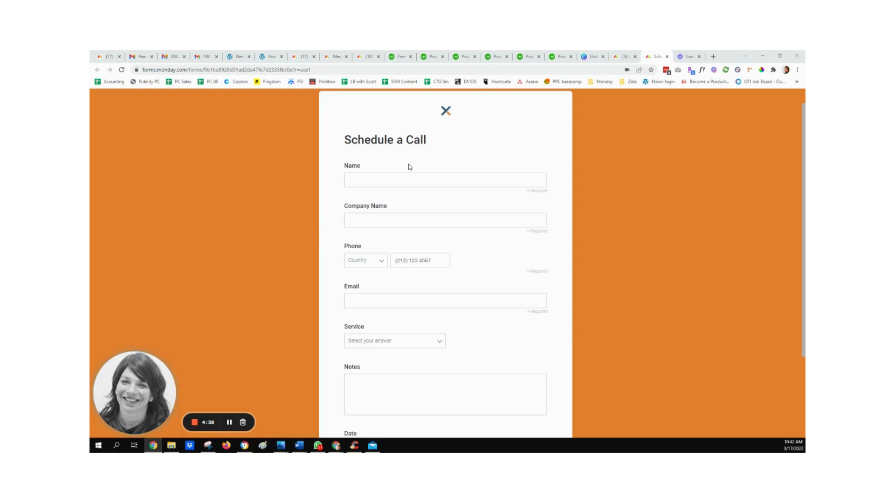
Fill the Schedule a Call form with name 'Test', test company and email details, service Website, and submit.
left_click(444, 180)
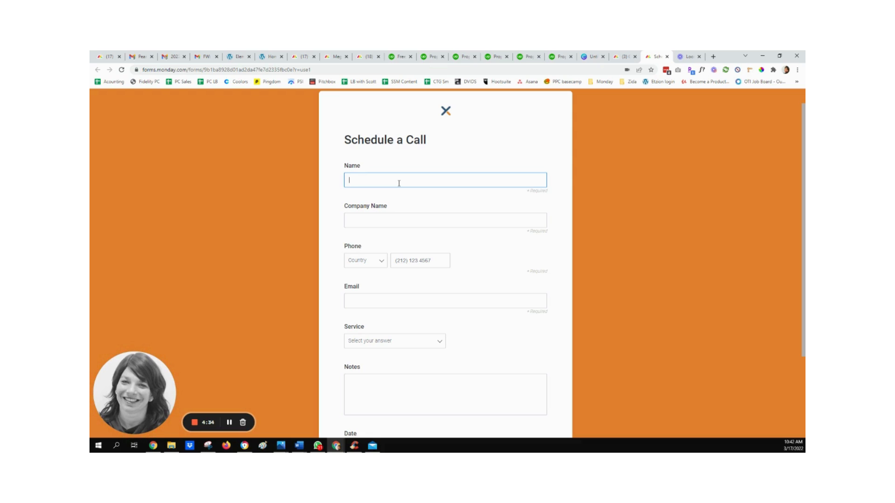
type("Test")
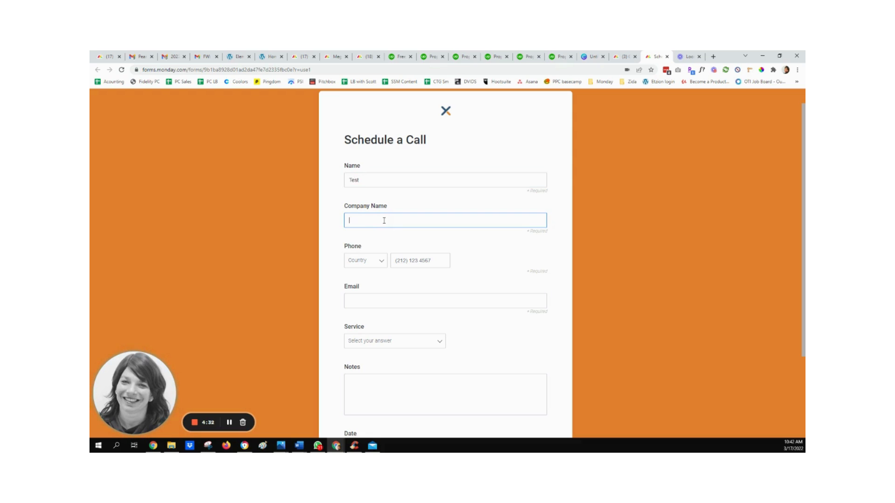
left_click(364, 260)
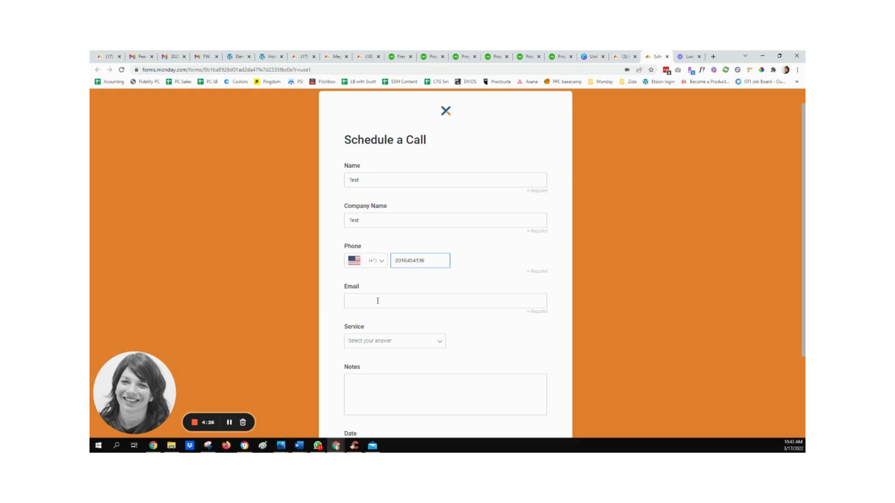
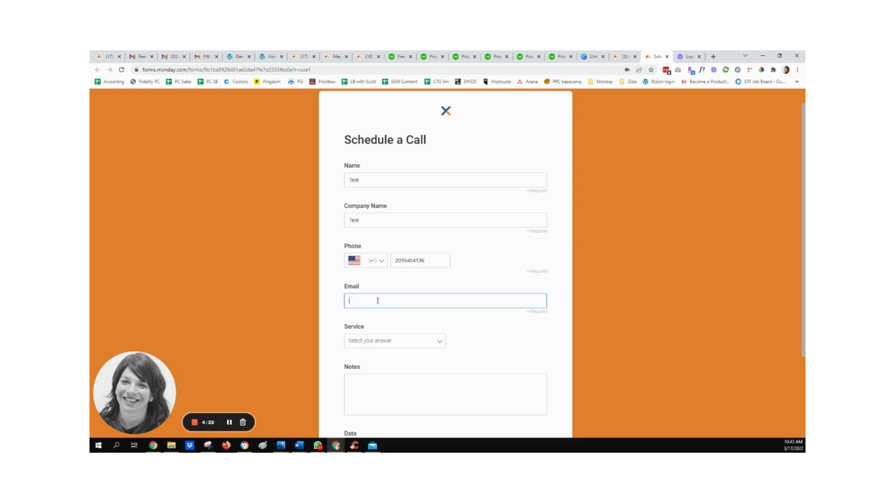
type("test@gmail.com")
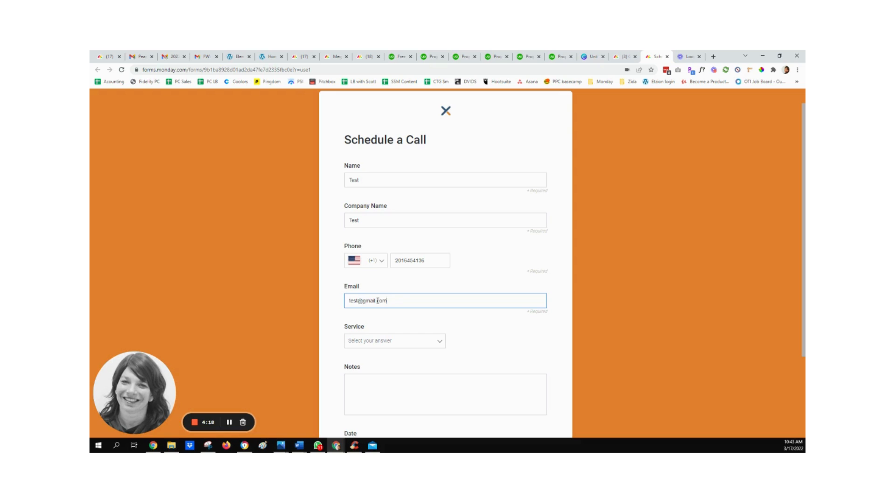
left_click(394, 340)
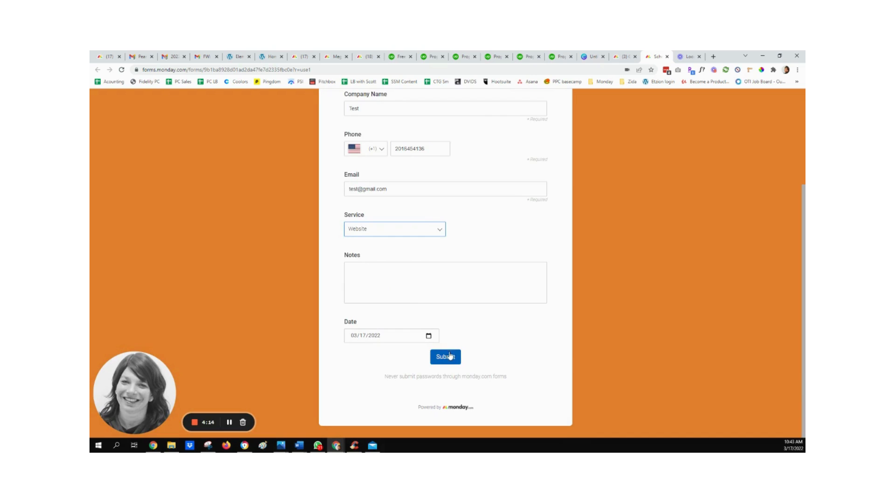
left_click(445, 357)
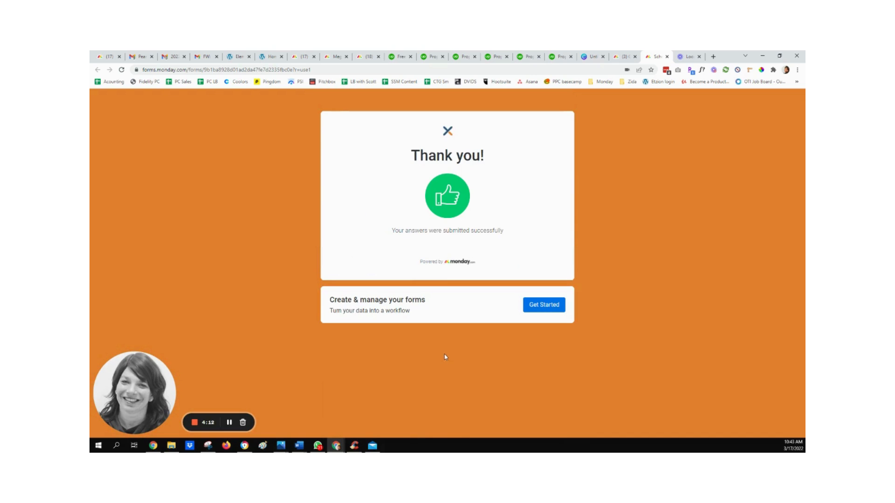
Confirm the new Test row on the Contacts board, then view it on the Onboarding board.
left_click(619, 57)
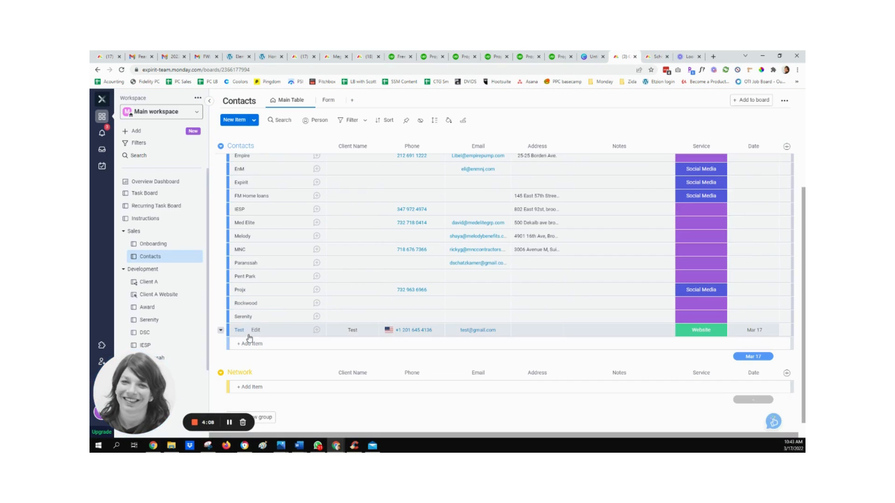
left_click(619, 330)
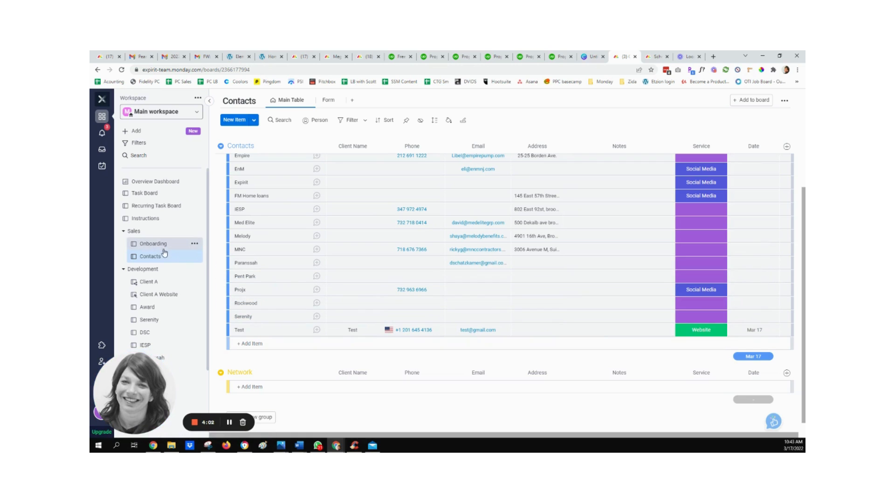
left_click(153, 243)
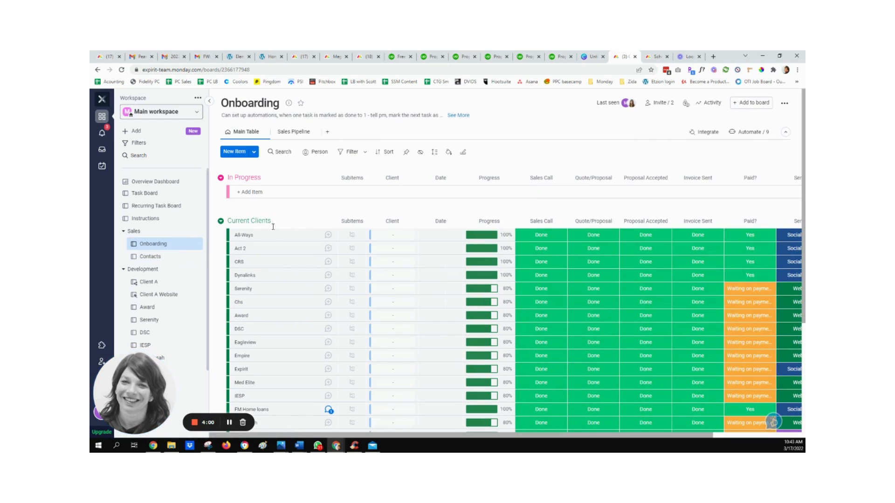
scroll("down", 3)
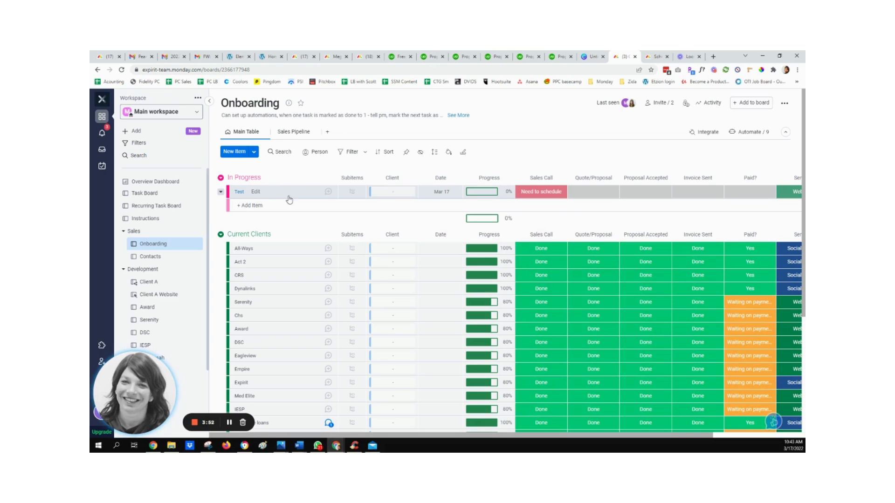
Set the Onboarding Test item's Client cell to the Test contact from the full Contacts list.
left_click(392, 191)
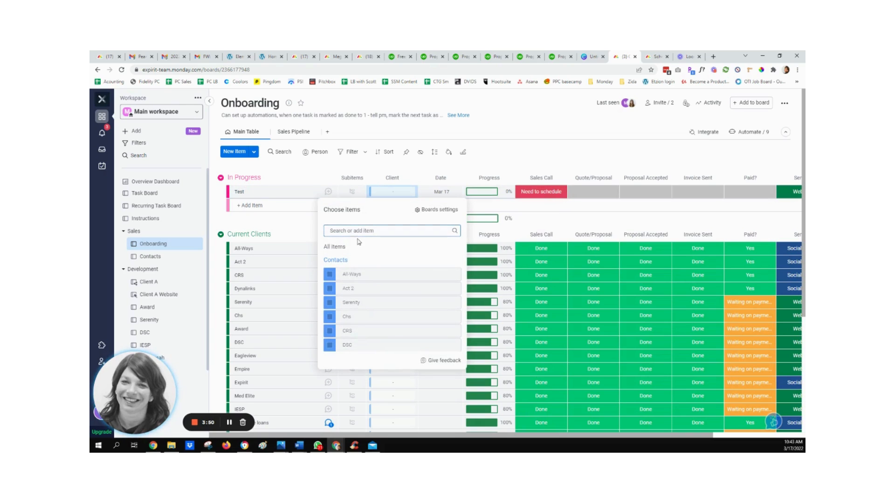
type("test")
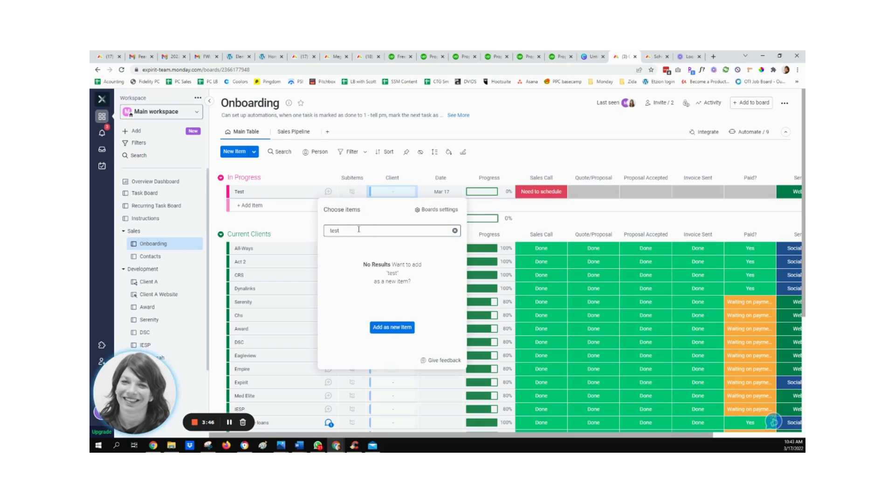
left_click(453, 231)
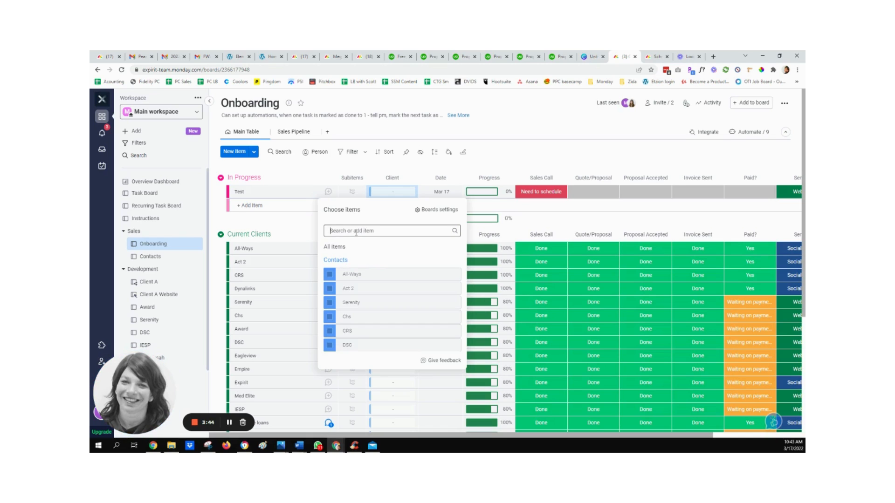
type("test")
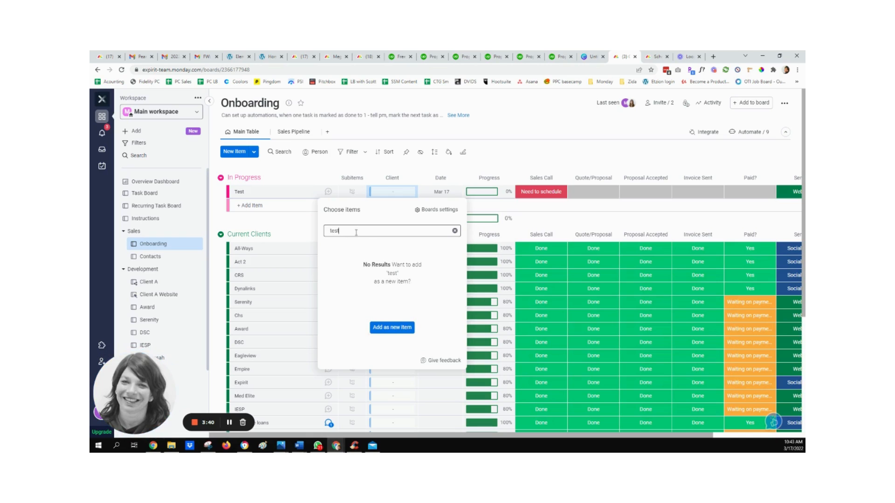
key("Backspace")
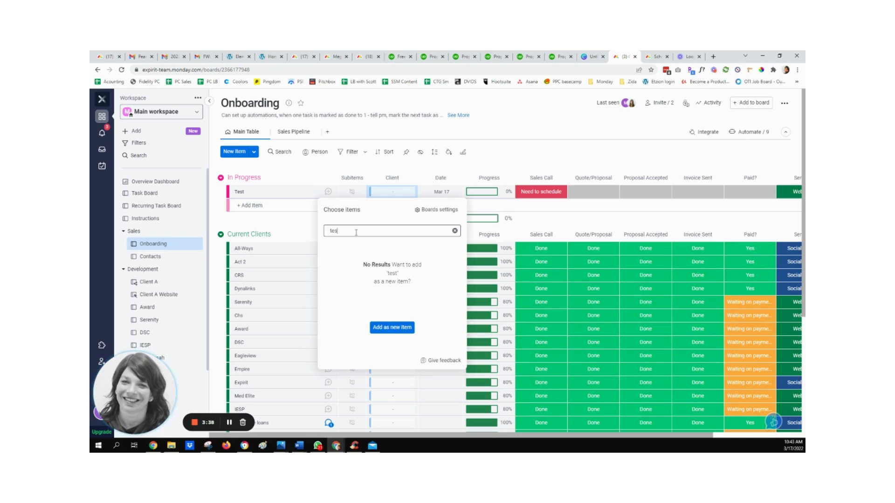
left_click(454, 231)
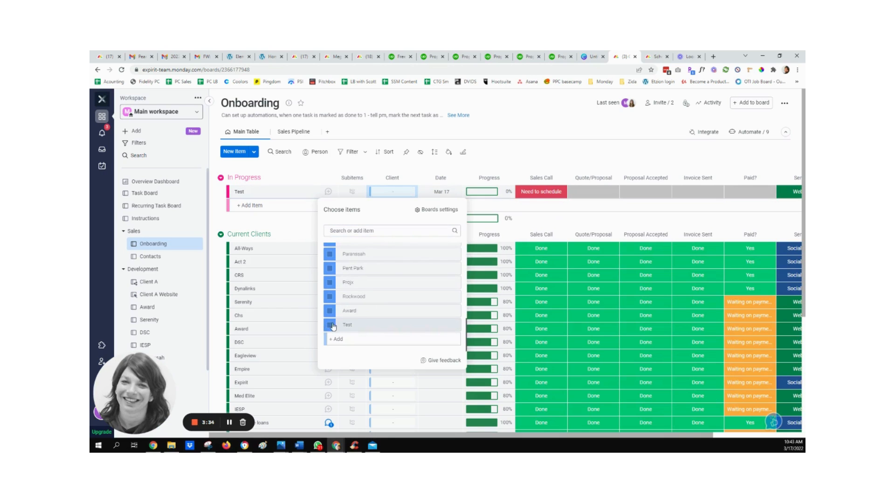
left_click(347, 325)
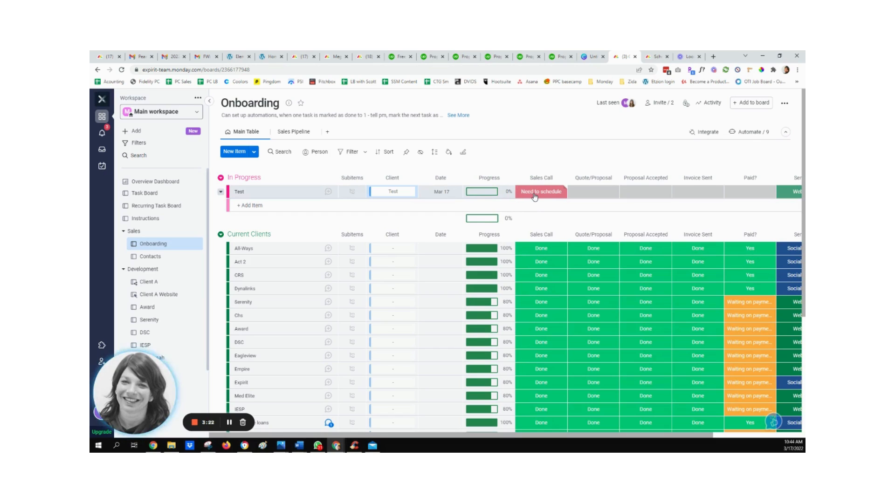
mouse_move(671, 201)
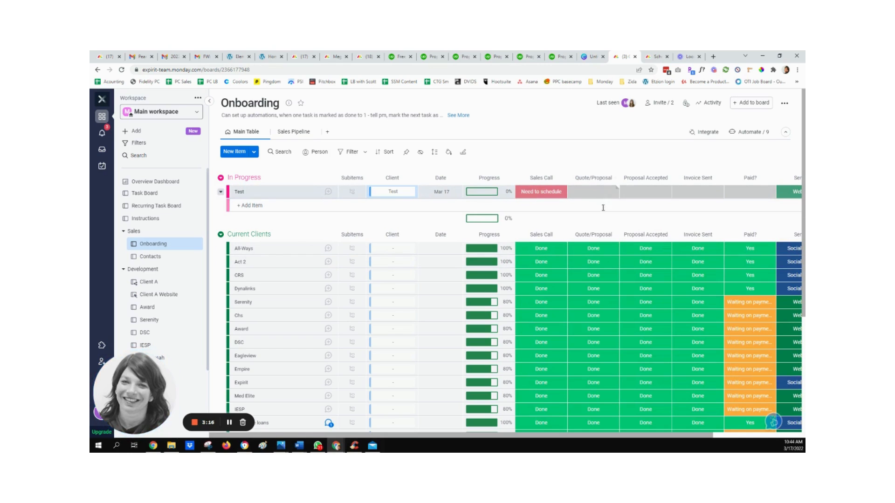
Scroll the Onboarding board right to the Service and Deals Size columns.
scroll("right", 3)
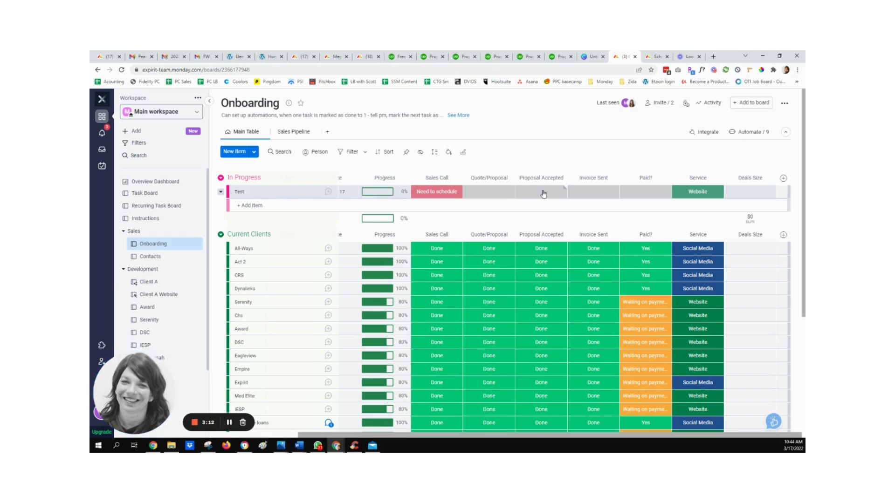
mouse_move(587, 192)
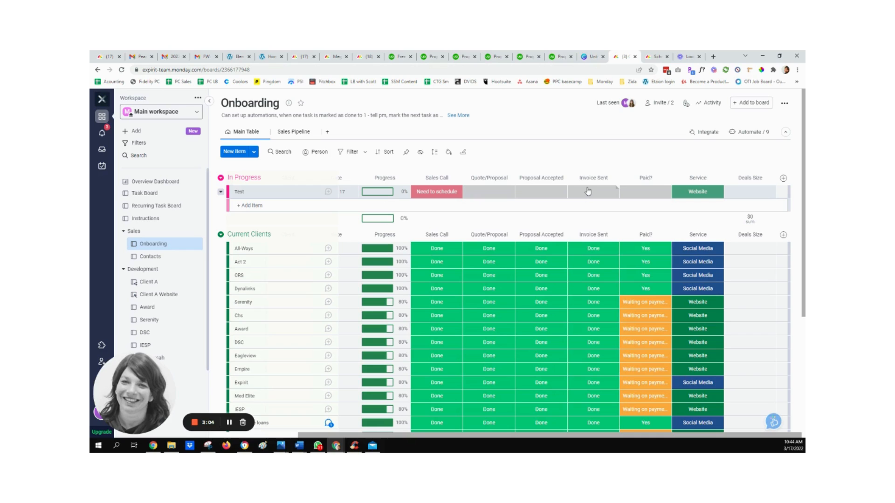
mouse_move(696, 198)
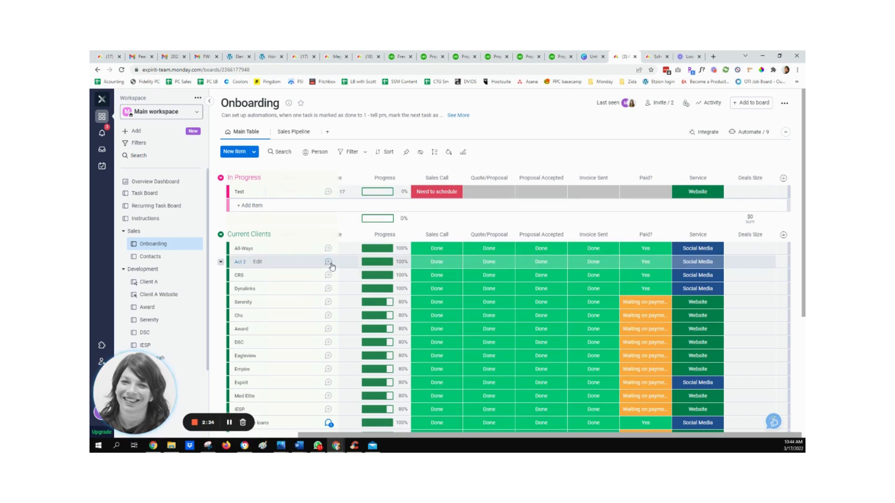
mouse_move(198, 439)
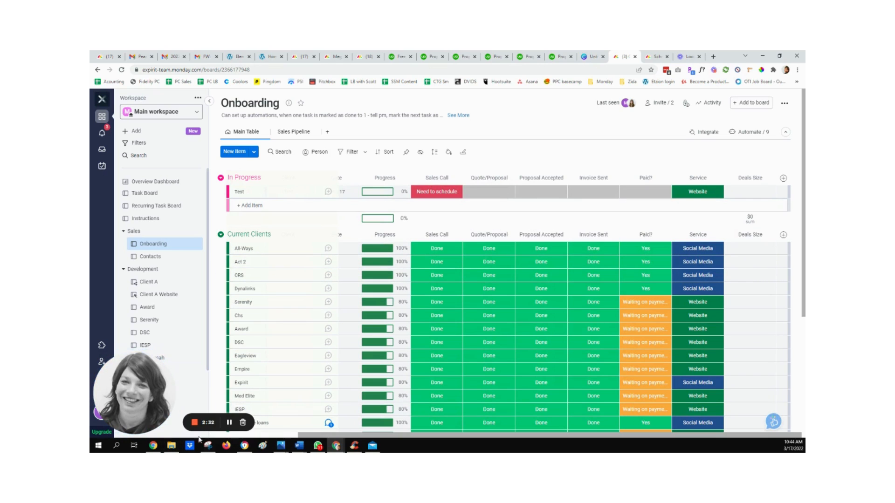